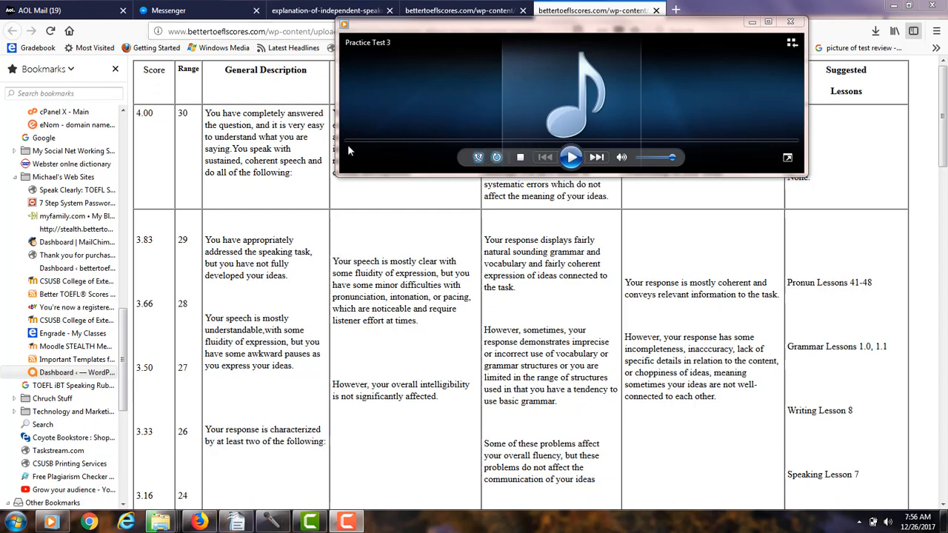
# Step: Start playback of the Practice Test 3 recording and listen through its first half
pyautogui.click(571, 157)
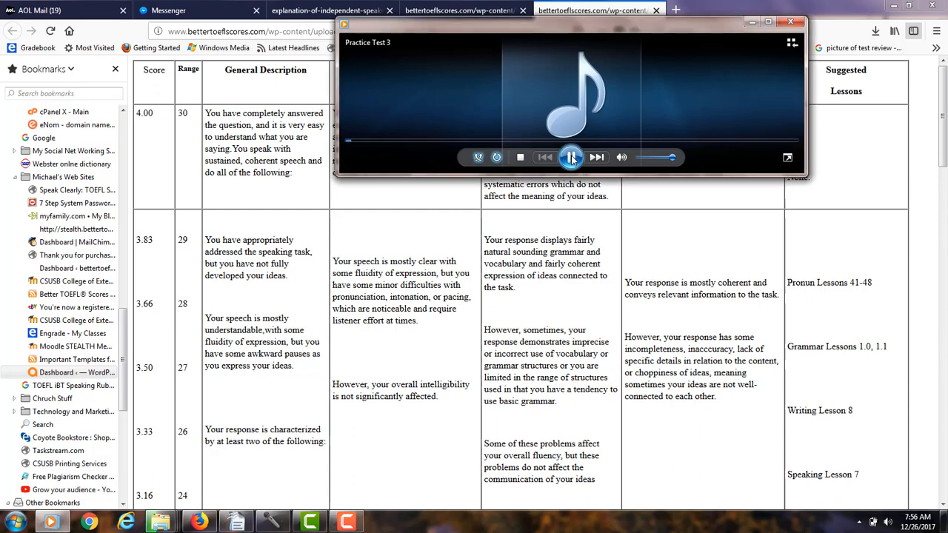
pyautogui.click(572, 157)
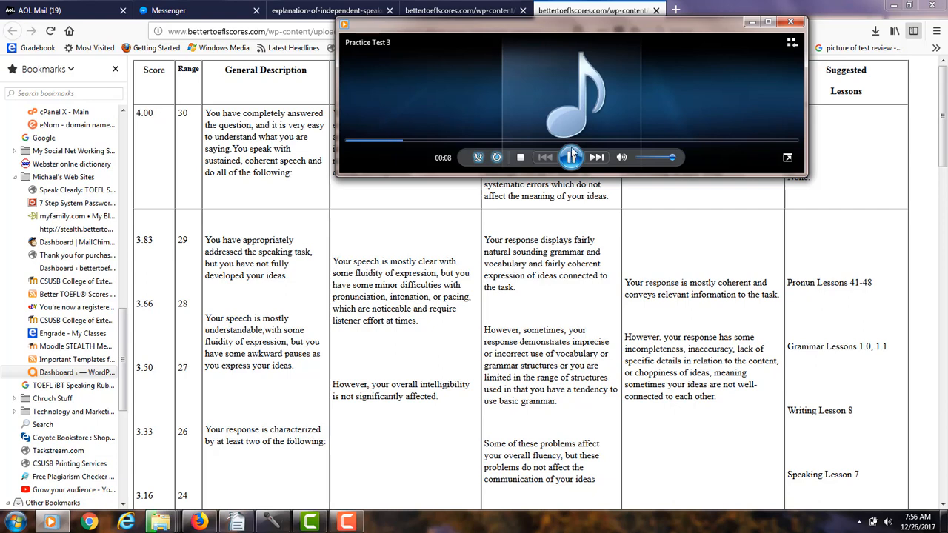
pyautogui.moveTo(572, 157)
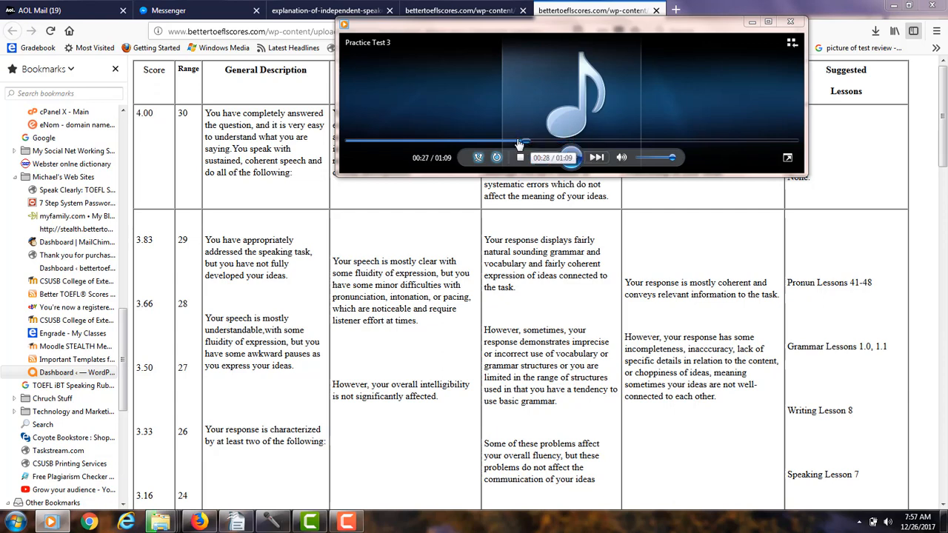
# Step: Rewind Practice Test 3 to about 0:21 of 1:09 and keep listening toward 0:54
pyautogui.click(572, 157)
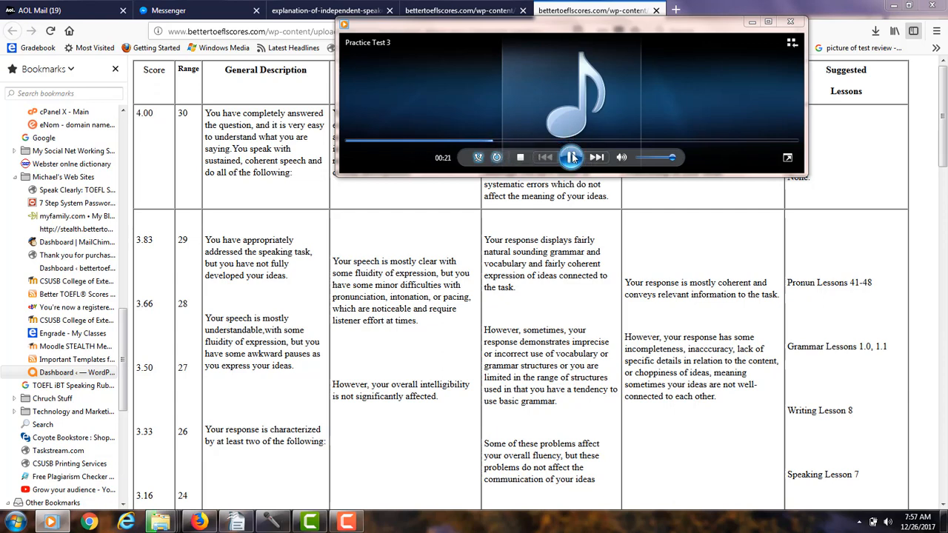
pyautogui.moveTo(572, 157)
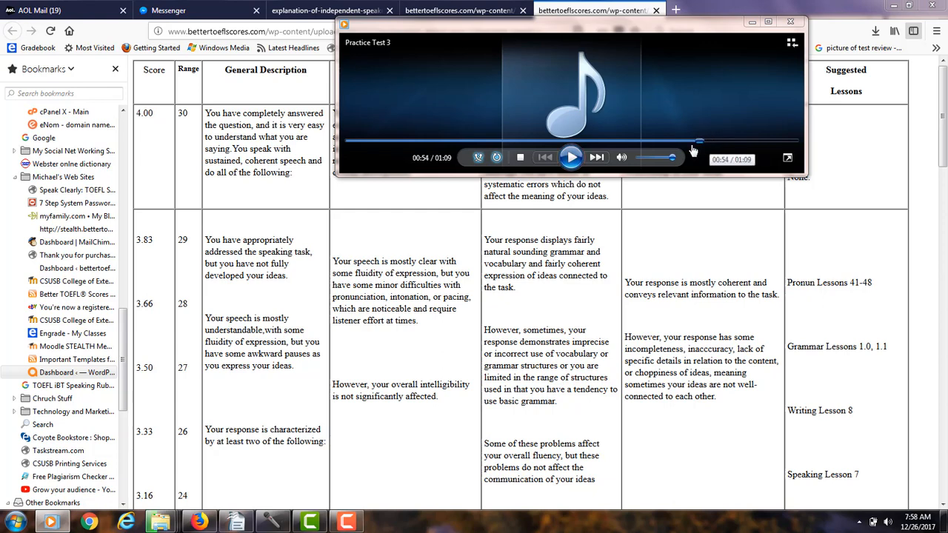
# Step: Replay the response from around 00:50 and listen to the closing seconds
pyautogui.click(570, 157)
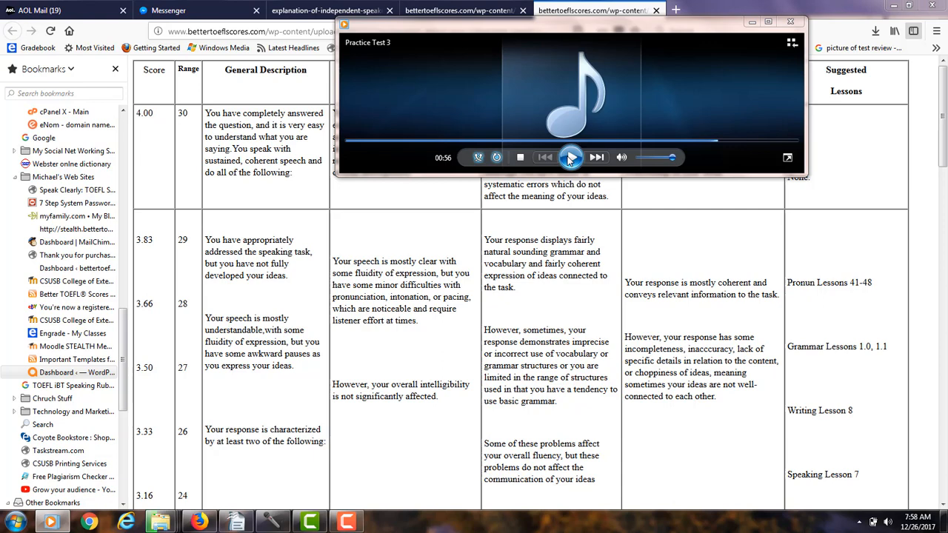
pyautogui.click(570, 157)
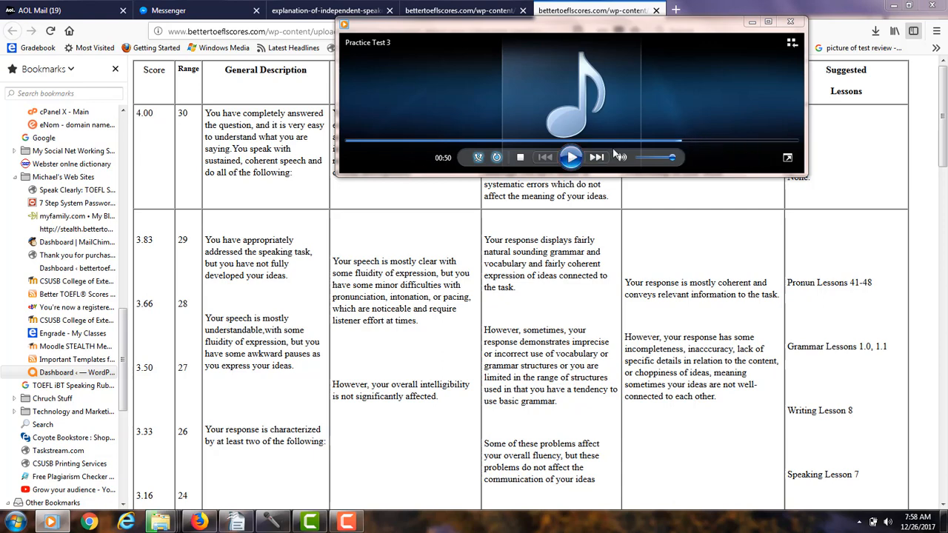
pyautogui.click(572, 157)
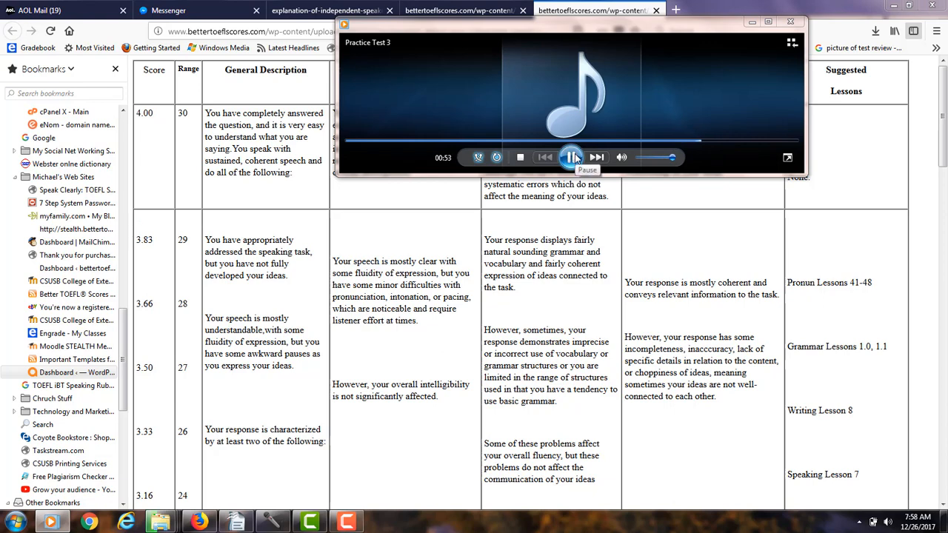
pyautogui.click(572, 156)
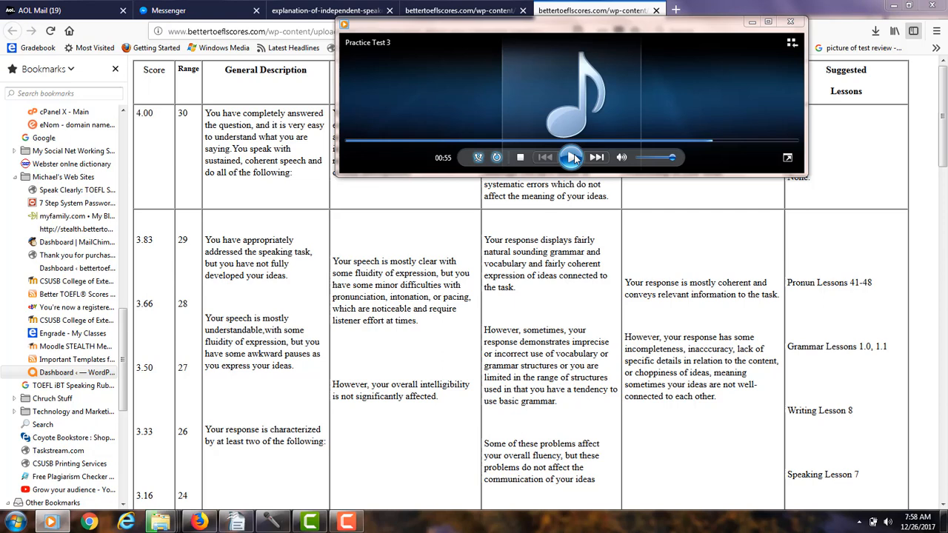
pyautogui.moveTo(572, 157)
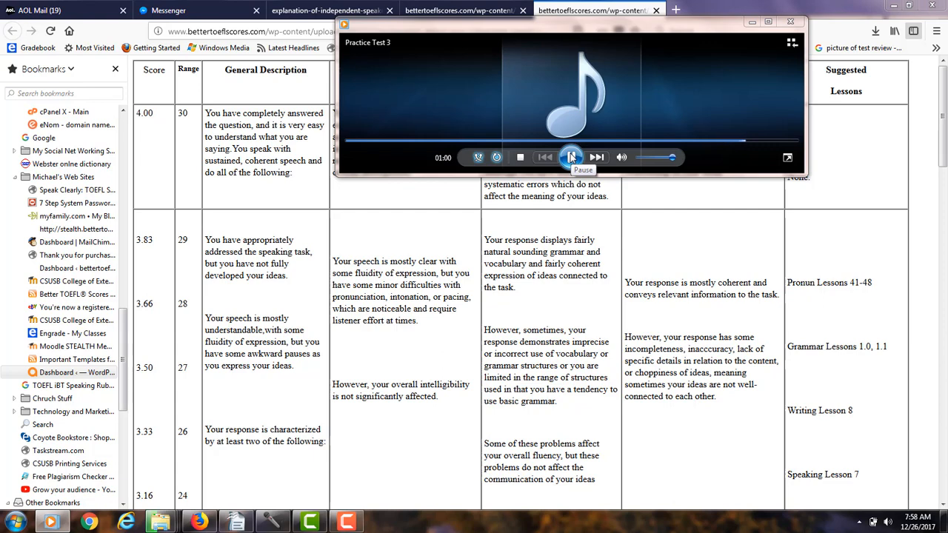
# Step: Replay once more from around 00:54 through the 01:00 mark
pyautogui.click(572, 157)
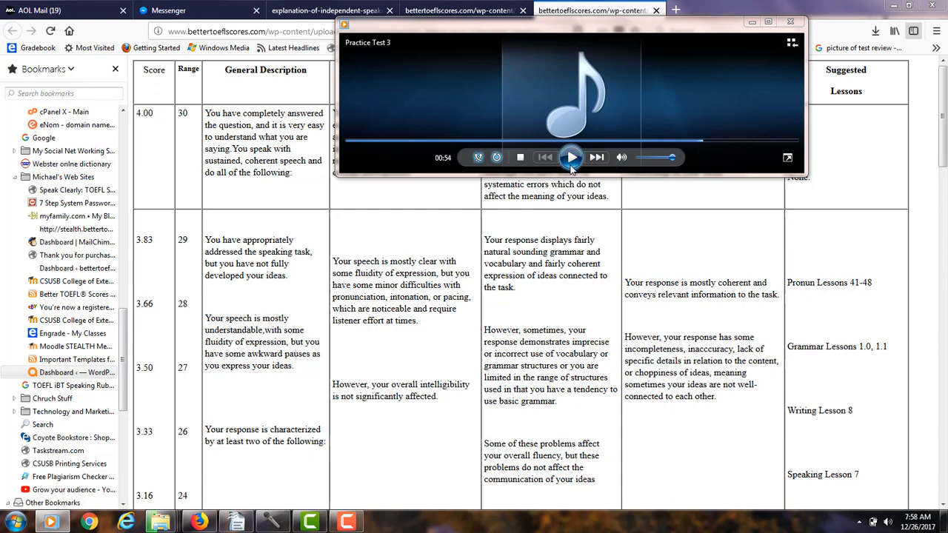
pyautogui.click(571, 157)
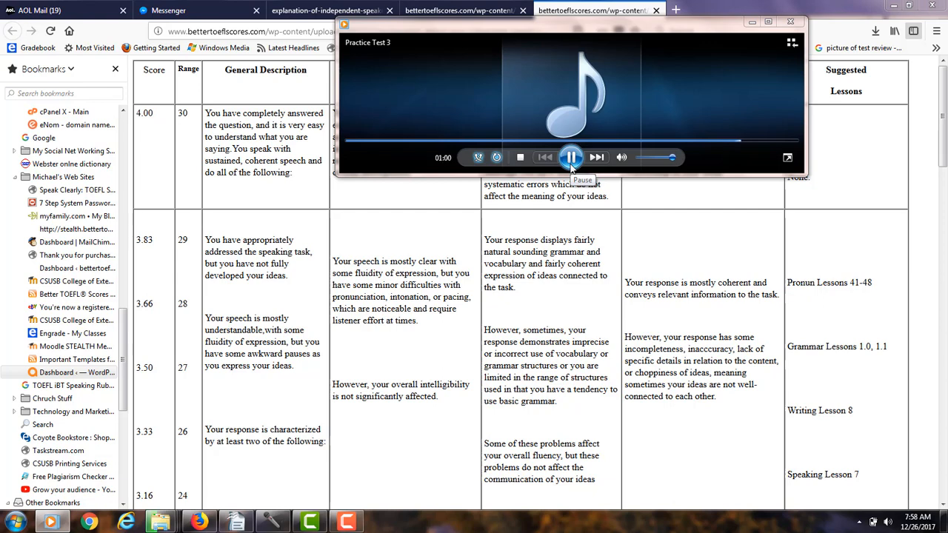
pyautogui.click(572, 157)
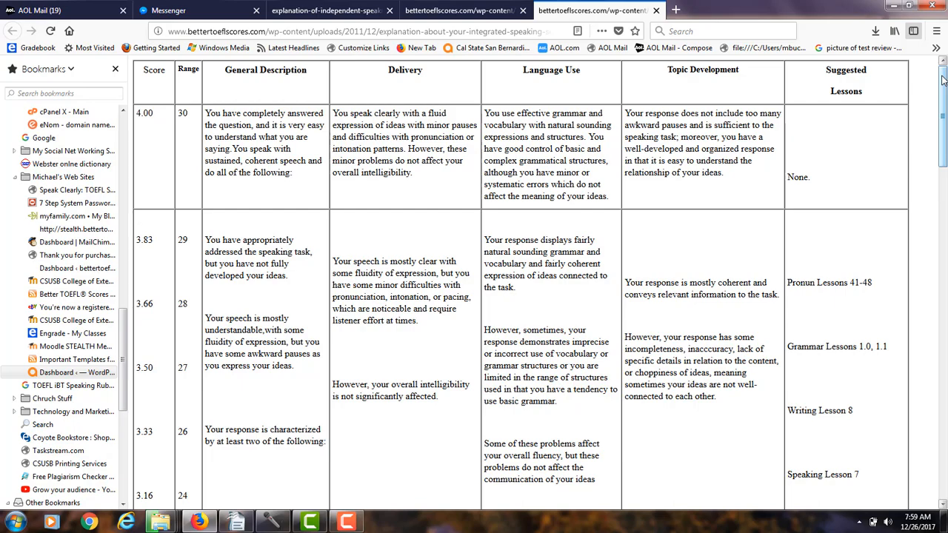
# Step: Scroll the speaking rubric down past the 3.83–3.00 bands to the 3.00 / 23-point row
pyautogui.scroll(-3)
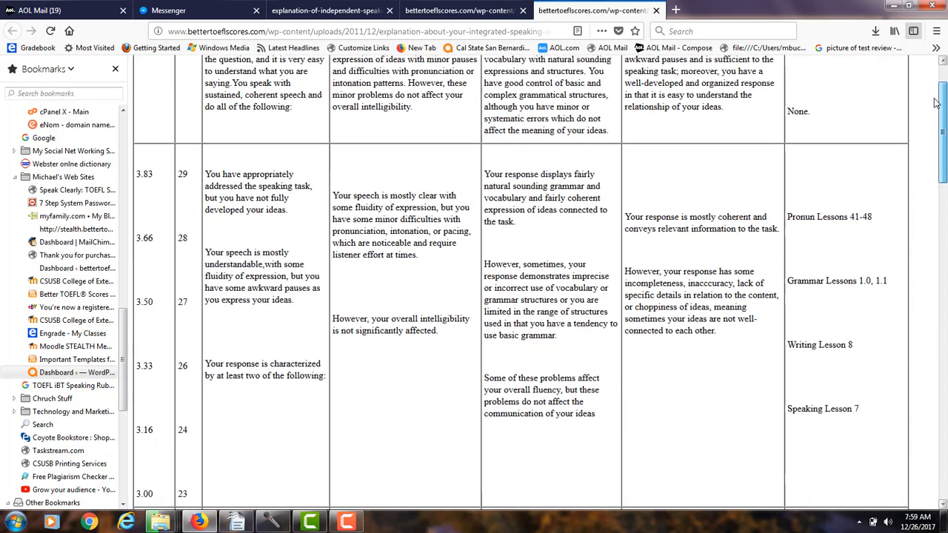
pyautogui.scroll(-3)
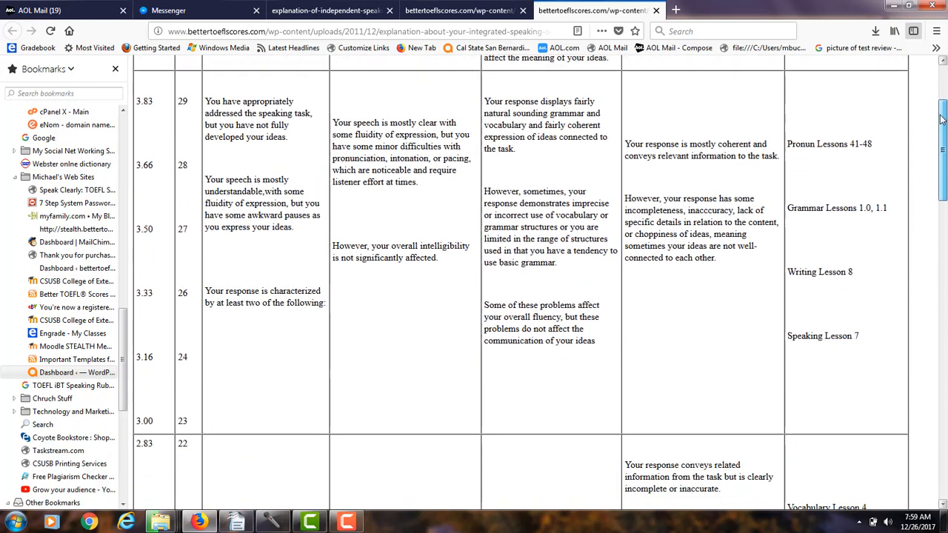
pyautogui.scroll(-3)
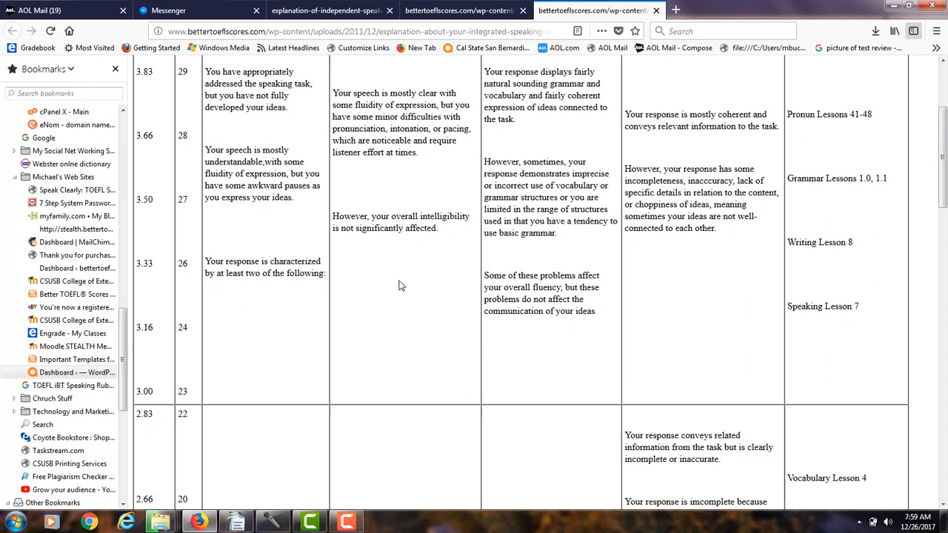
pyautogui.moveTo(249, 438)
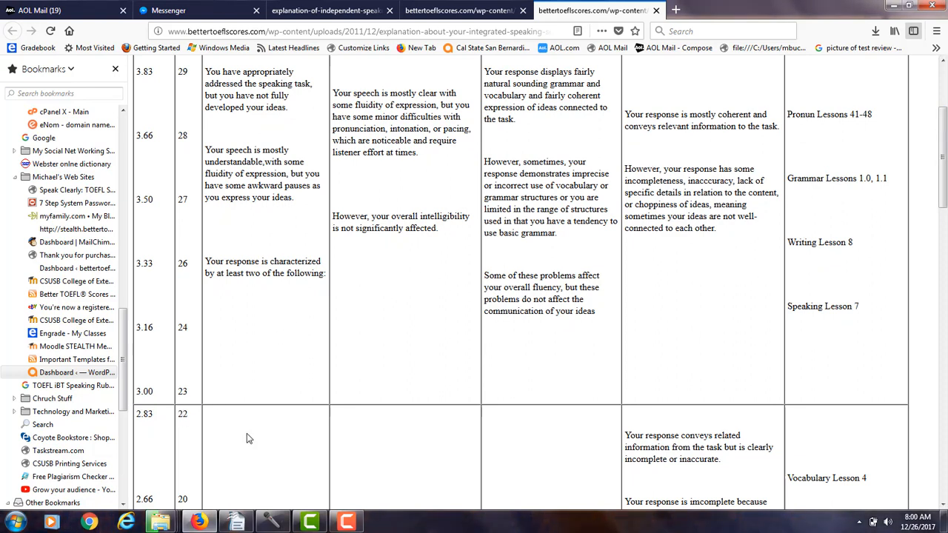
pyautogui.click(346, 521)
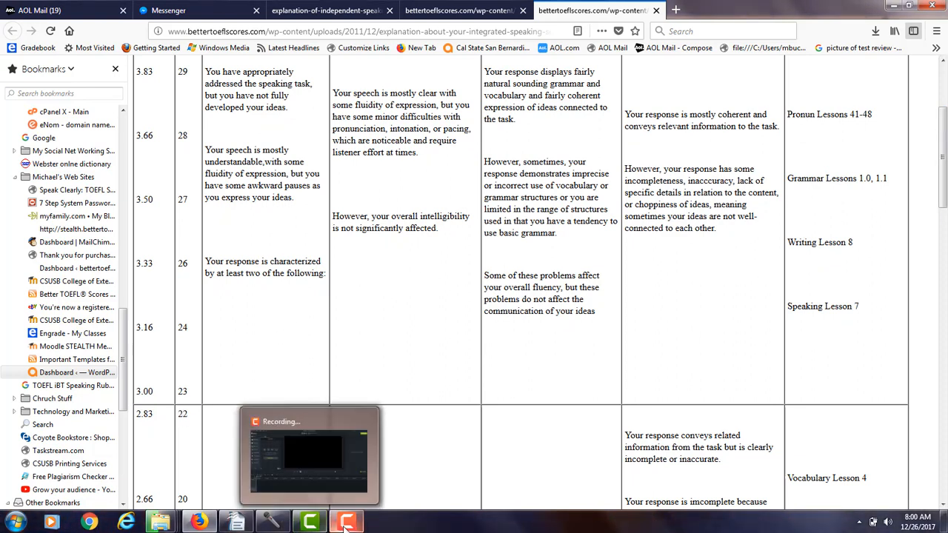
pyautogui.click(346, 521)
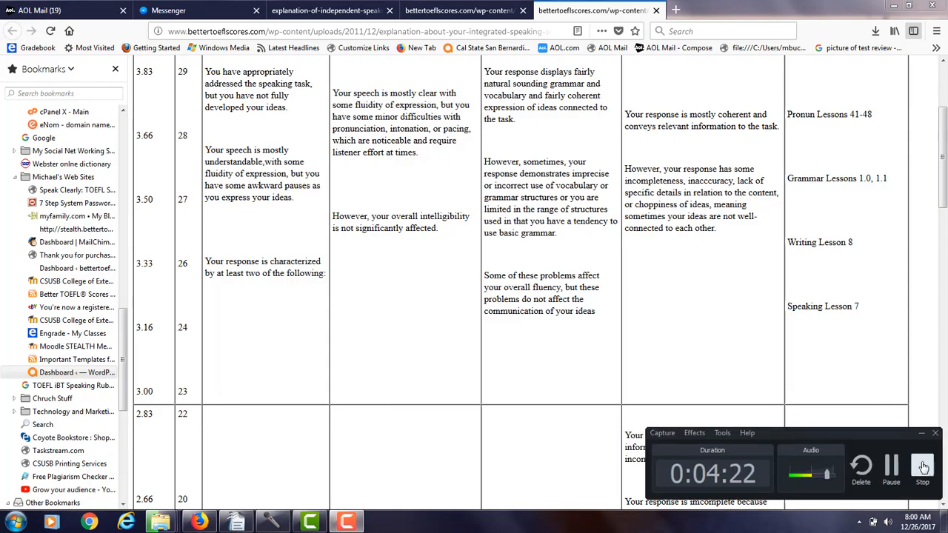